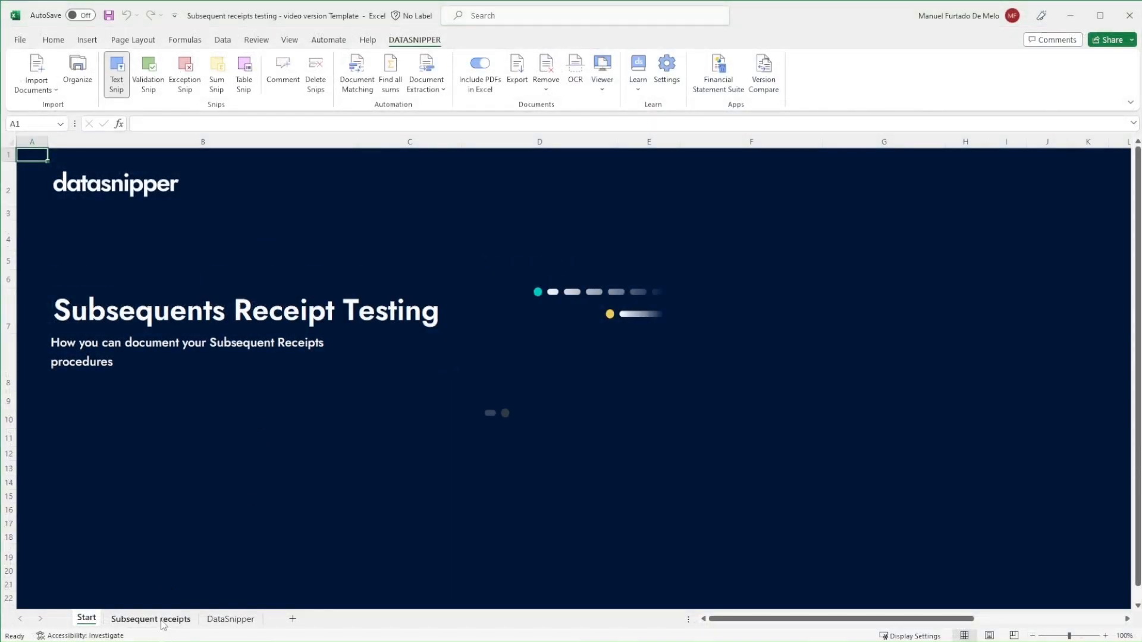
Show the Subsequent receipts sheet beside Cheques - Payment Evidence.pdf in the DataSnipper viewer.
{"action": "left_click", "coordinate": [150, 618]}
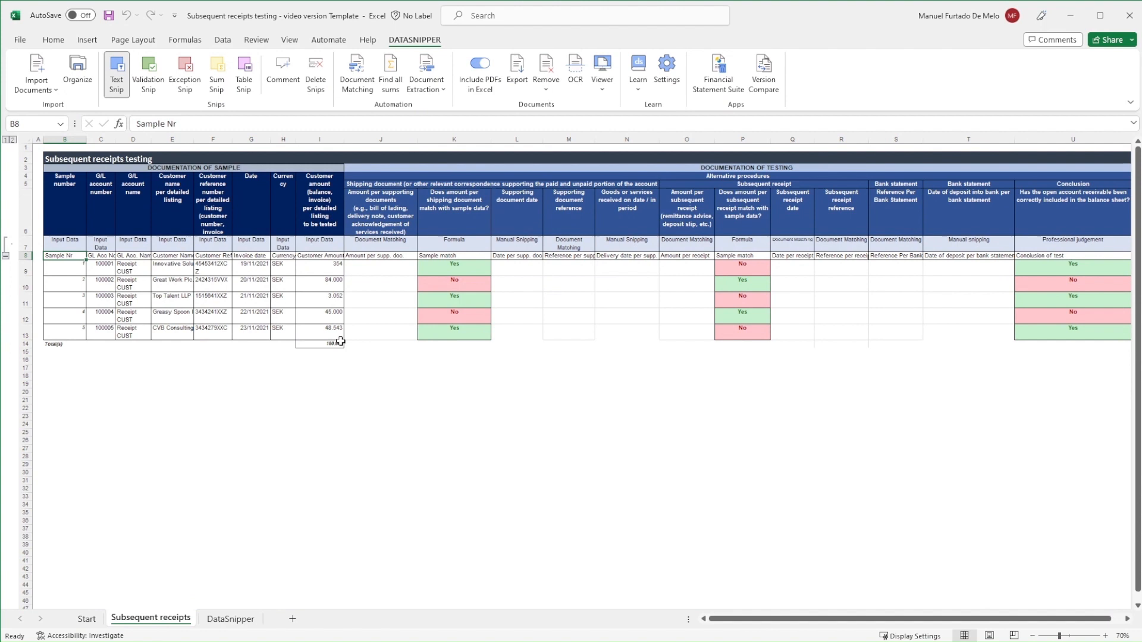
{"action": "scroll", "scroll_direction": "right", "scroll_amount": 3}
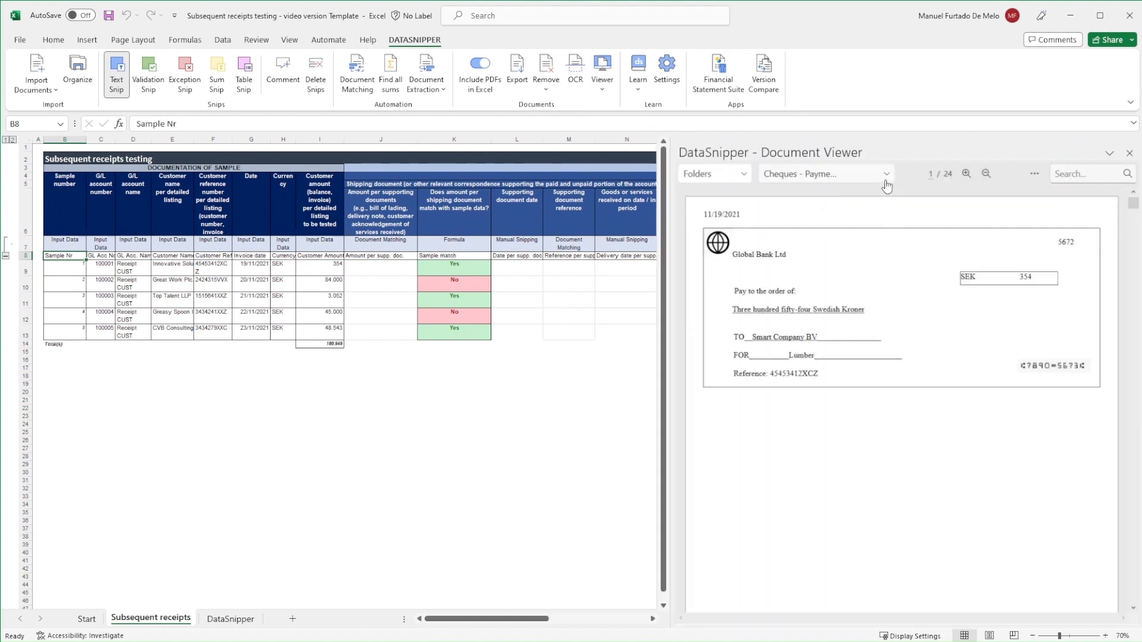
{"action": "left_click", "coordinate": [825, 173]}
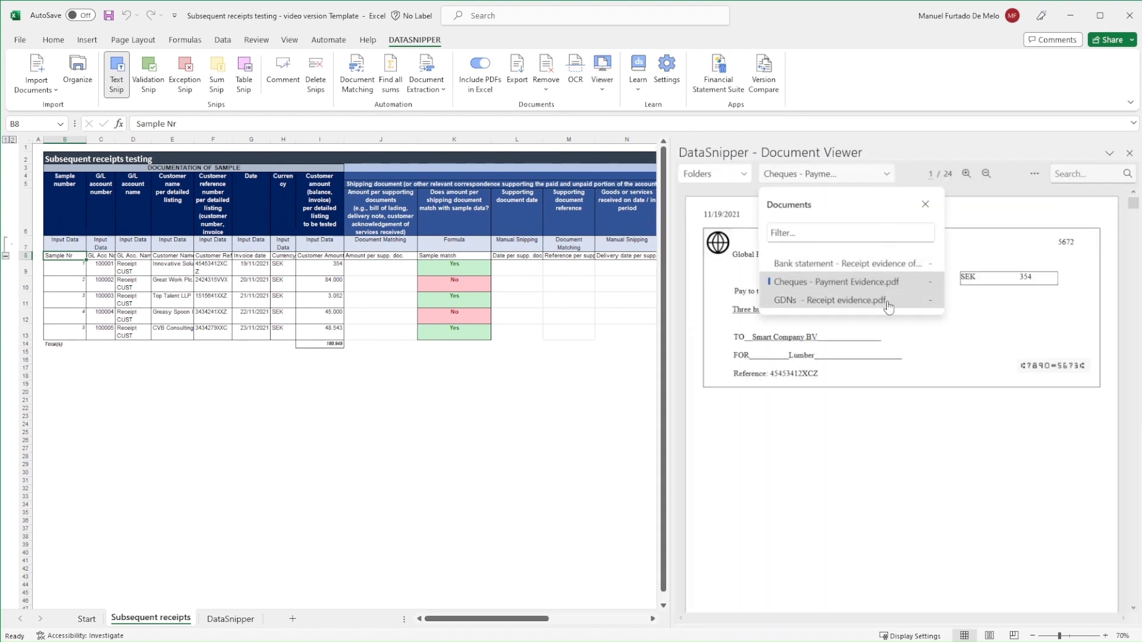
{"action": "left_click", "coordinate": [712, 173]}
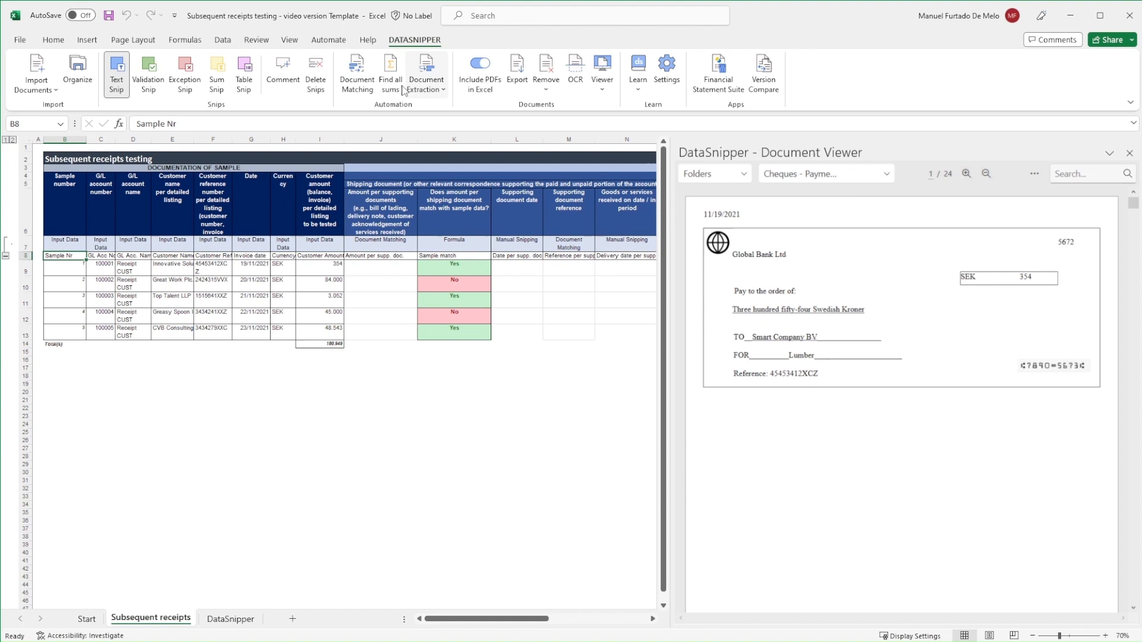
Start a new document matching on the amount, invoice date and reference columns I, G, F.
{"action": "left_click", "coordinate": [356, 73]}
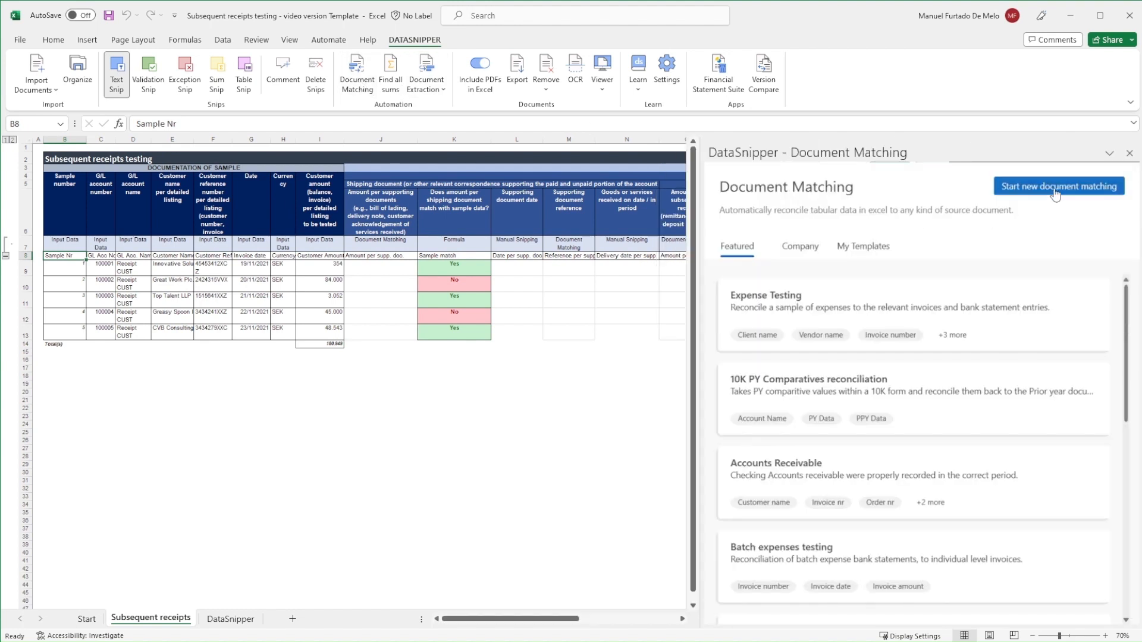
{"action": "left_click", "coordinate": [1056, 185]}
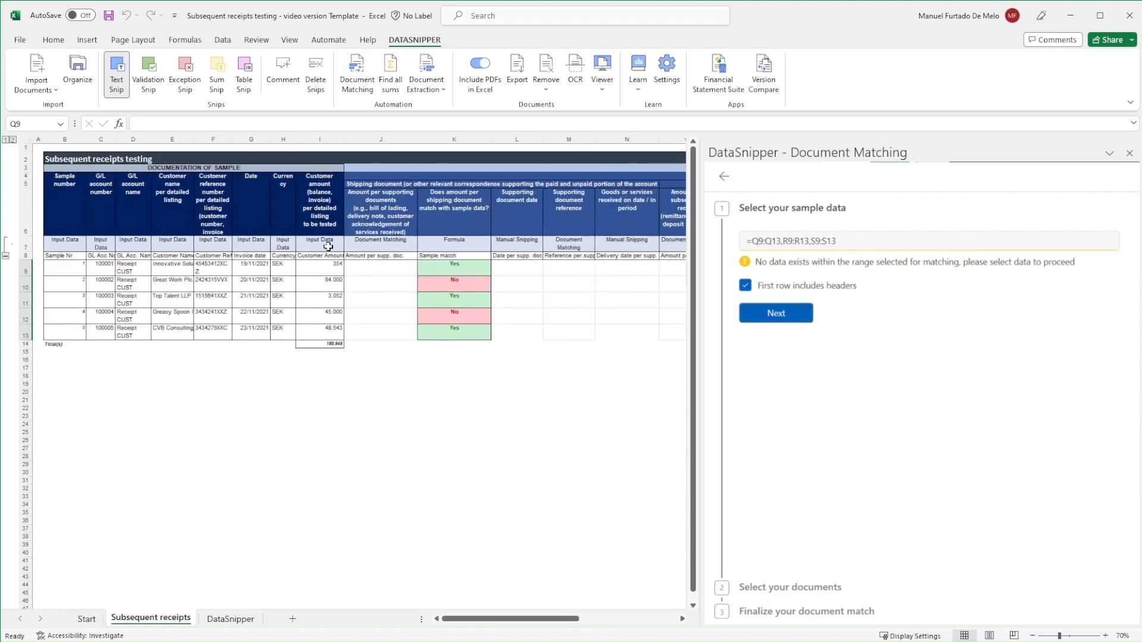
{"action": "mouse_move", "coordinate": [330, 260]}
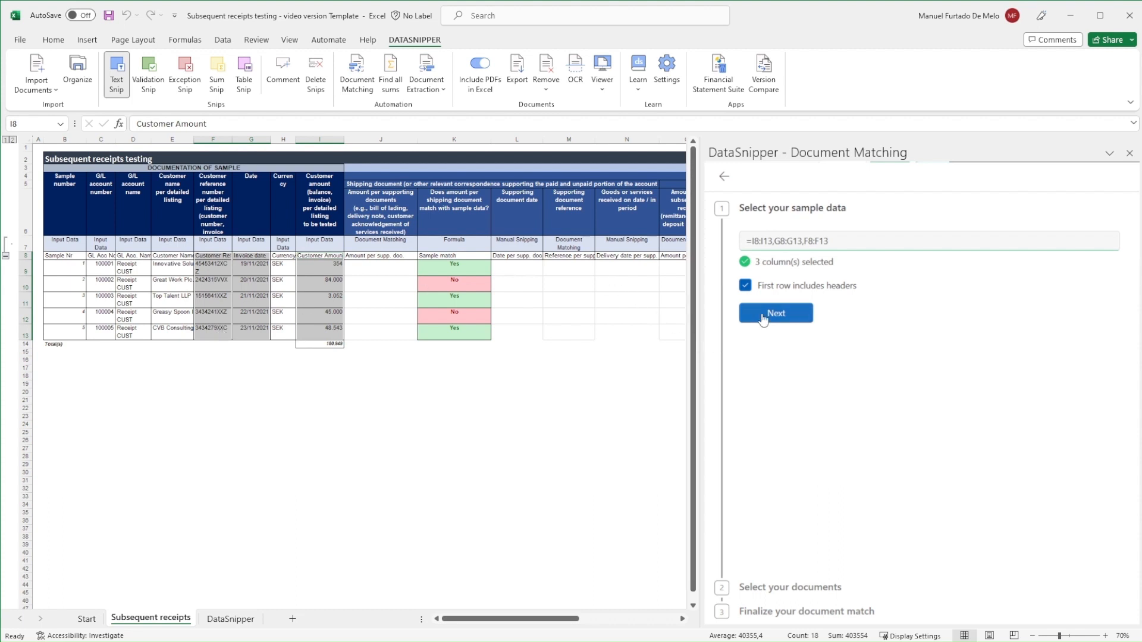
{"action": "left_click", "coordinate": [775, 313]}
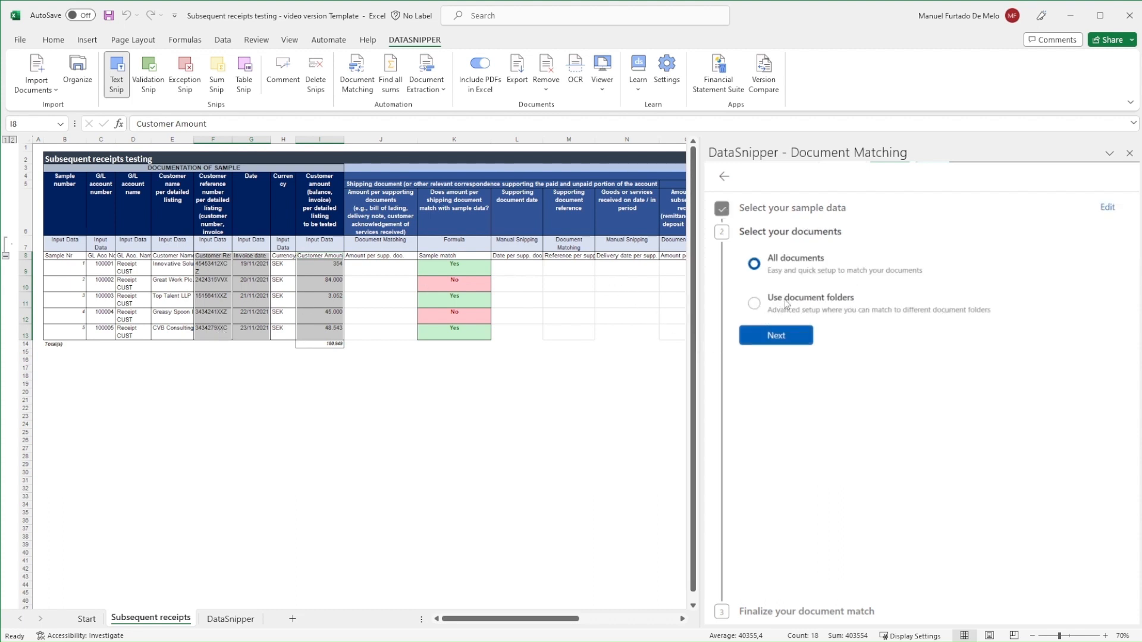
Match against document folders, including all three: Cheques, GDNs and Bank Statements.
{"action": "left_click", "coordinate": [755, 303]}
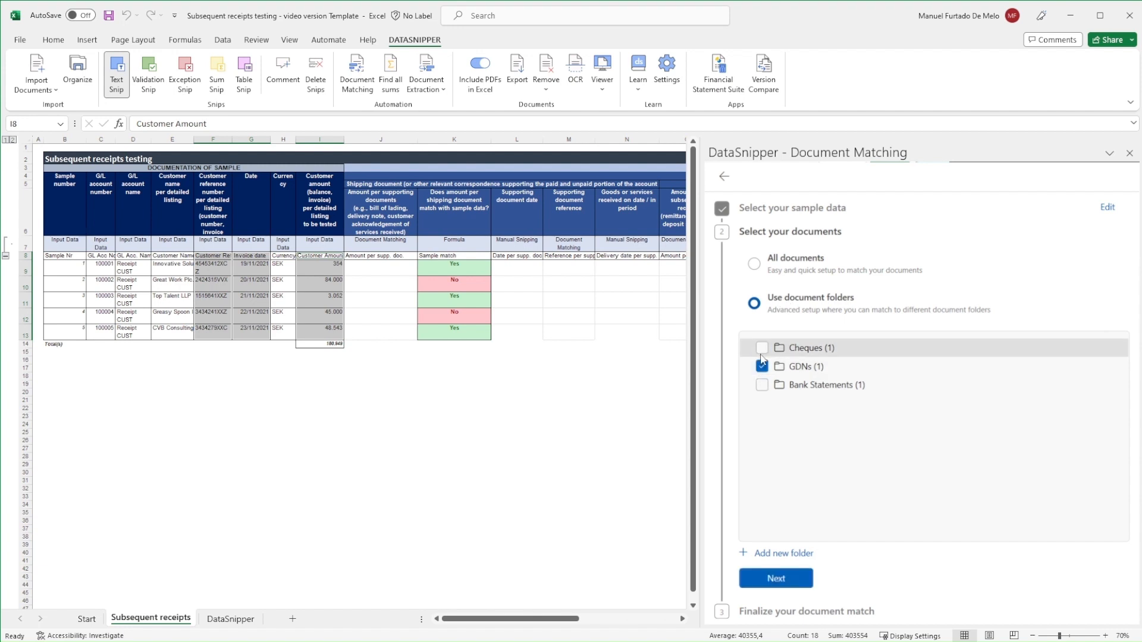
{"action": "left_click", "coordinate": [762, 348]}
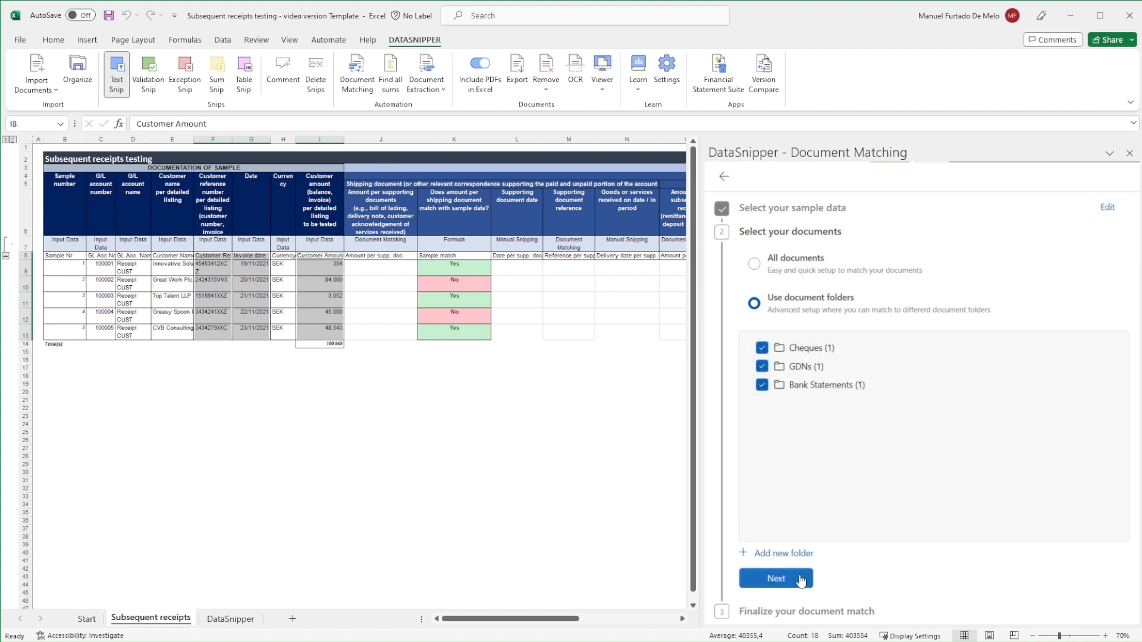
{"action": "left_click", "coordinate": [775, 578]}
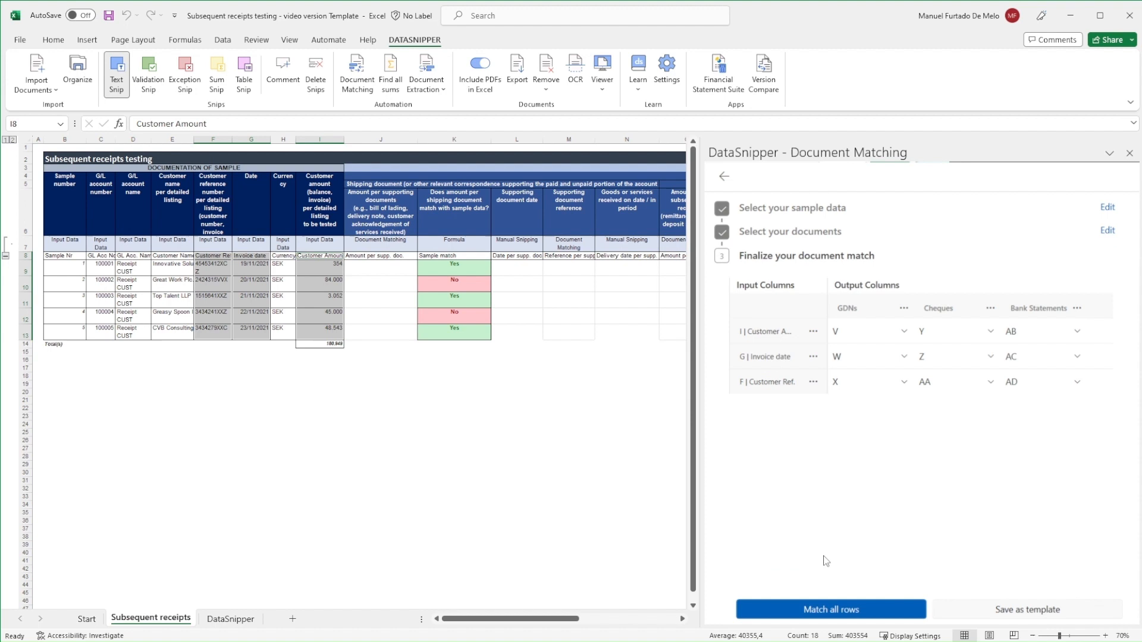
{"action": "mouse_move", "coordinate": [865, 464]}
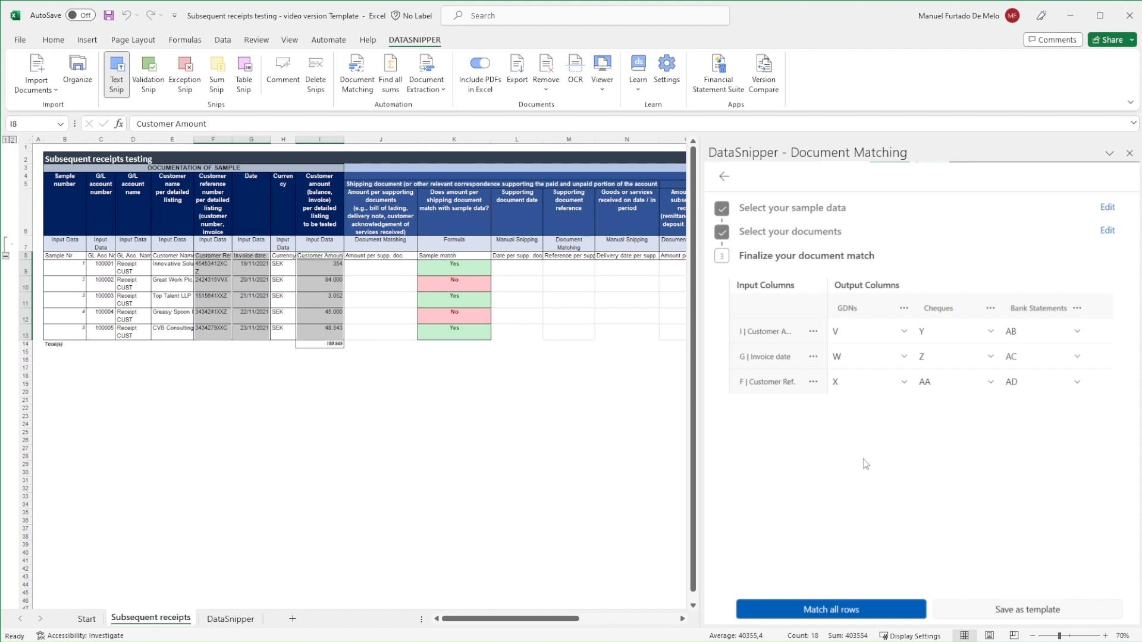
{"action": "mouse_move", "coordinate": [848, 467]}
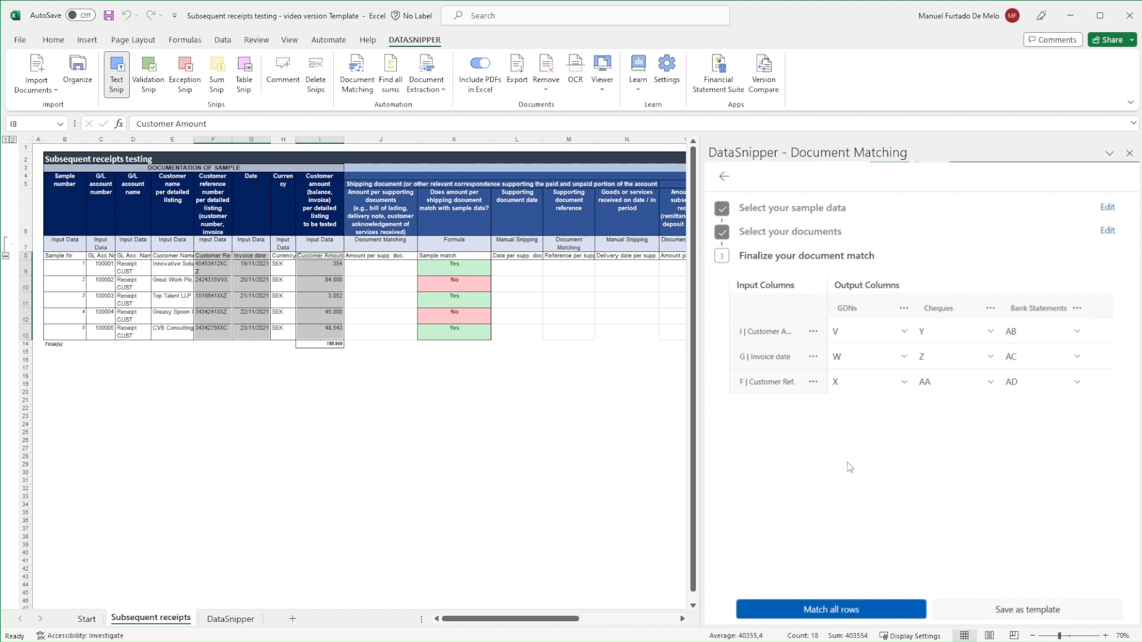
{"action": "mouse_move", "coordinate": [919, 330]}
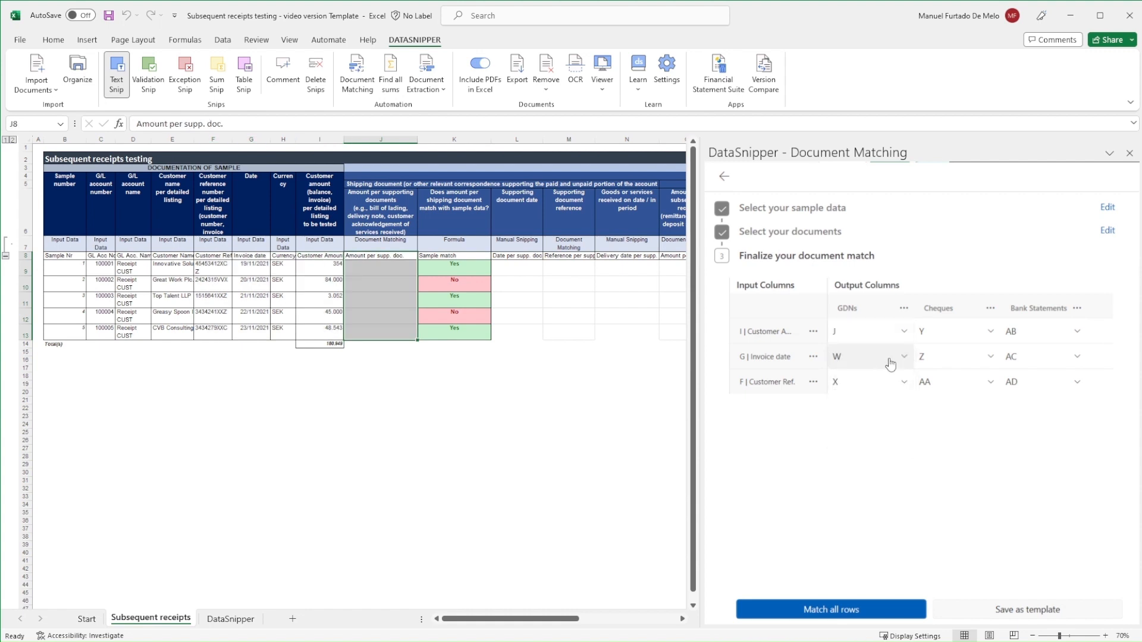
Assign the GDN invoice-date output and the bank statement customer-amount output columns.
{"action": "left_click", "coordinate": [903, 356]}
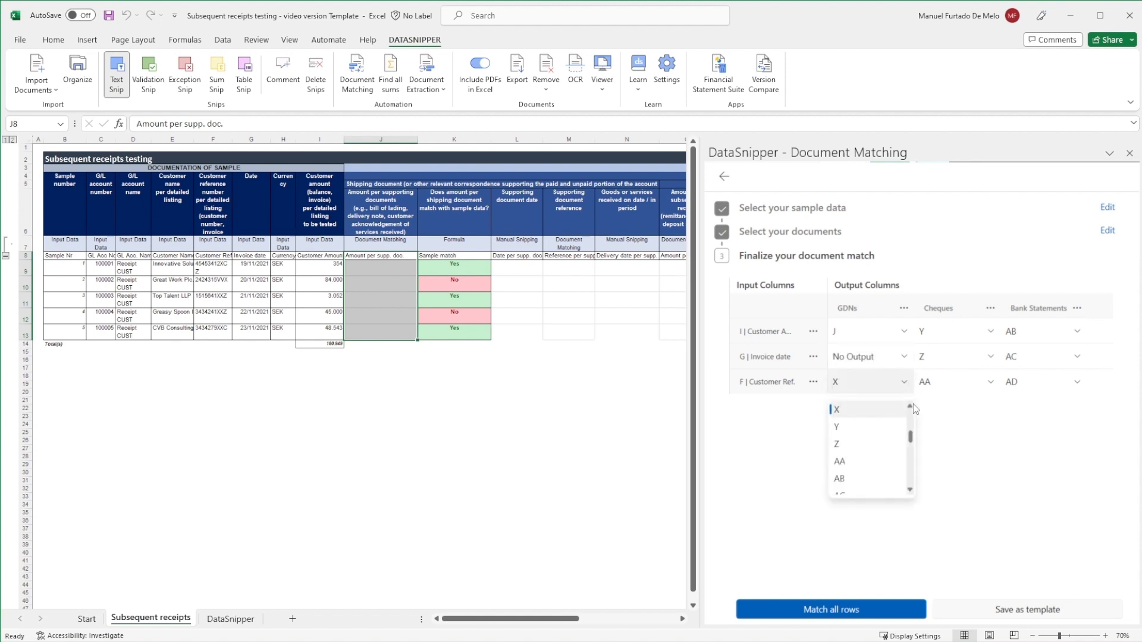
{"action": "mouse_move", "coordinate": [914, 409]}
{"action": "type", "text": "M"}
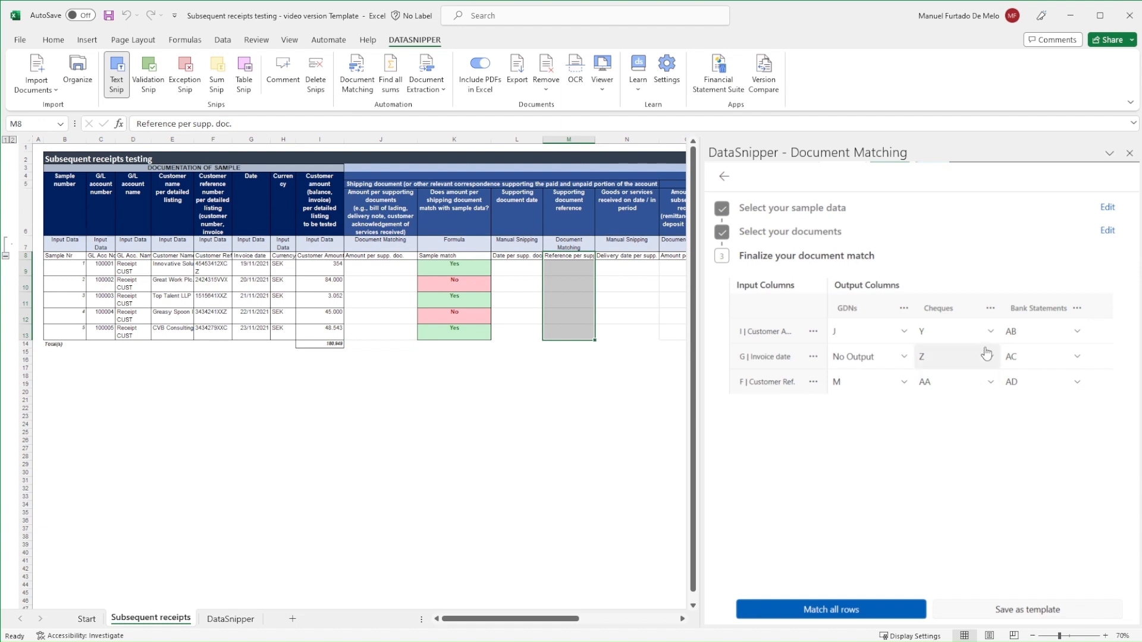
{"action": "scroll", "scroll_direction": "right", "scroll_amount": 3}
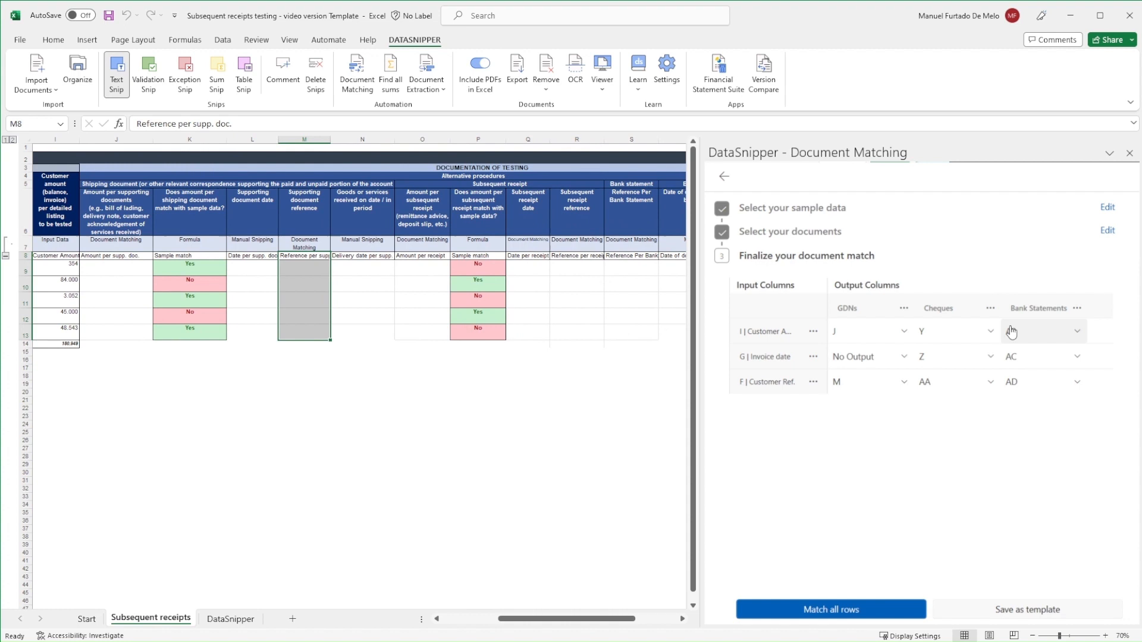
{"action": "left_click", "coordinate": [1042, 331]}
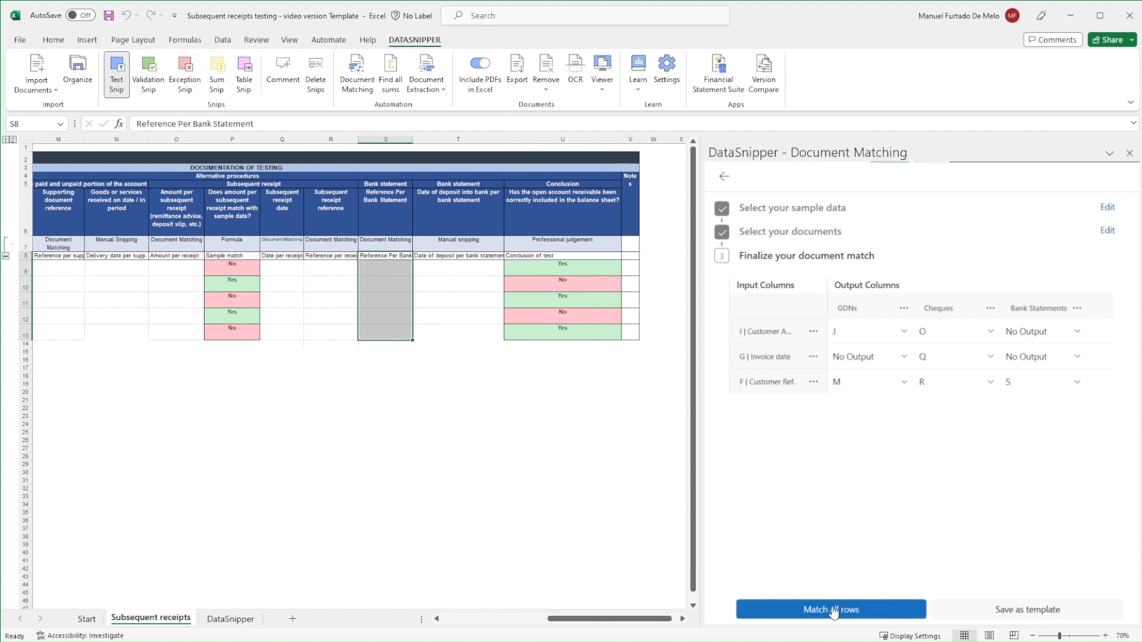
Match all sample rows against the documents and acknowledge the finished message.
{"action": "left_click", "coordinate": [830, 610]}
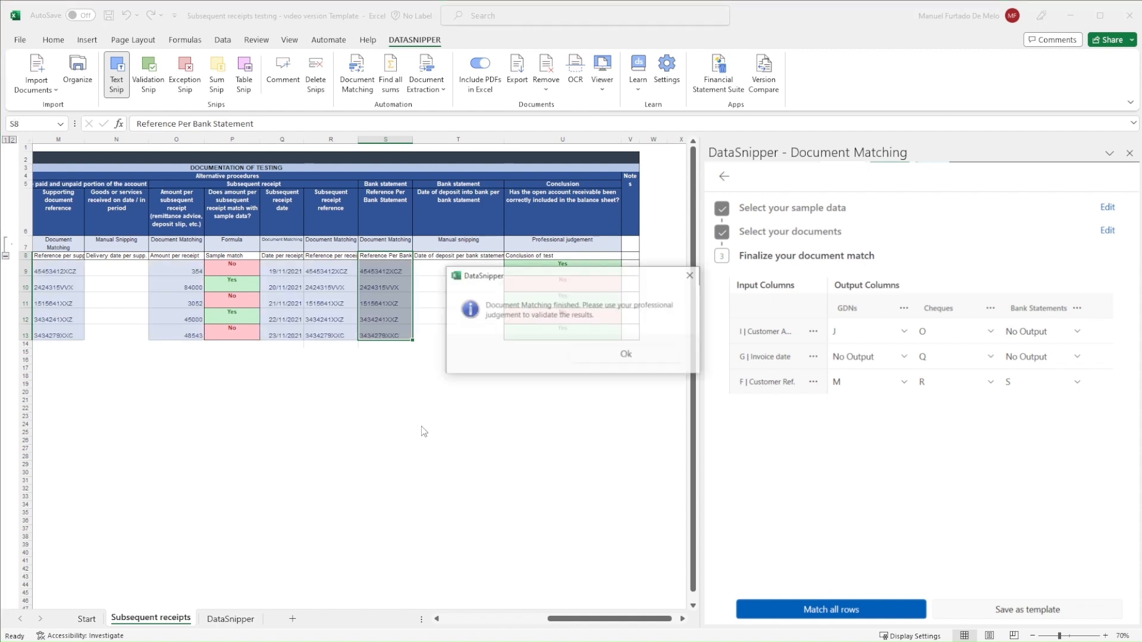
{"action": "left_click", "coordinate": [625, 353]}
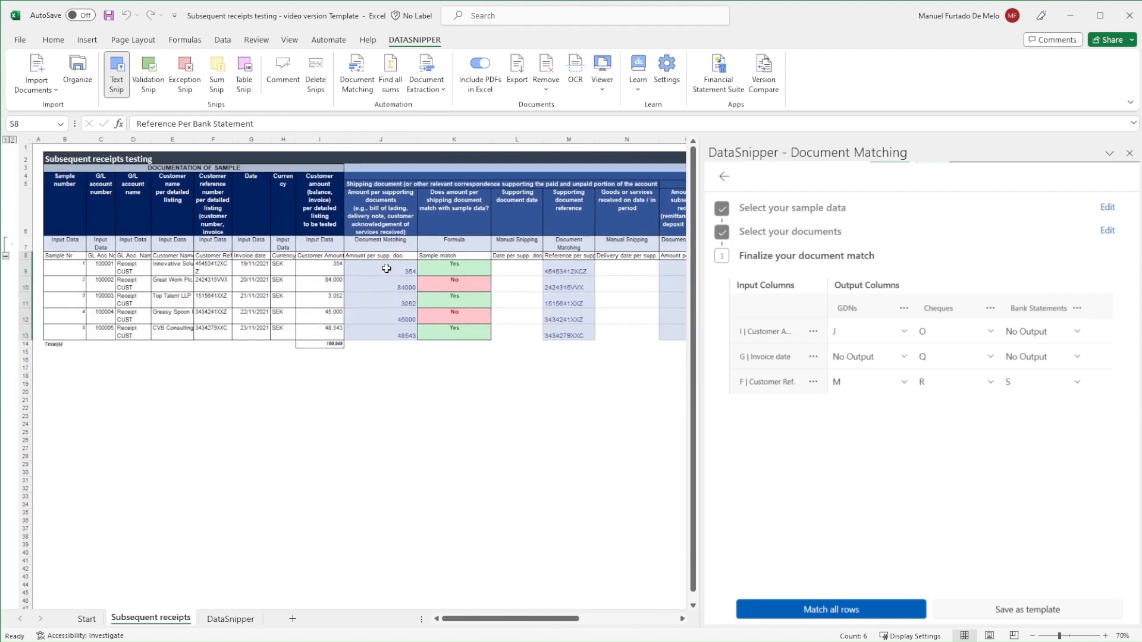
Review the 45,000 receipt evidence and set row 12's shipping amount match to Yes.
{"action": "left_click", "coordinate": [386, 267]}
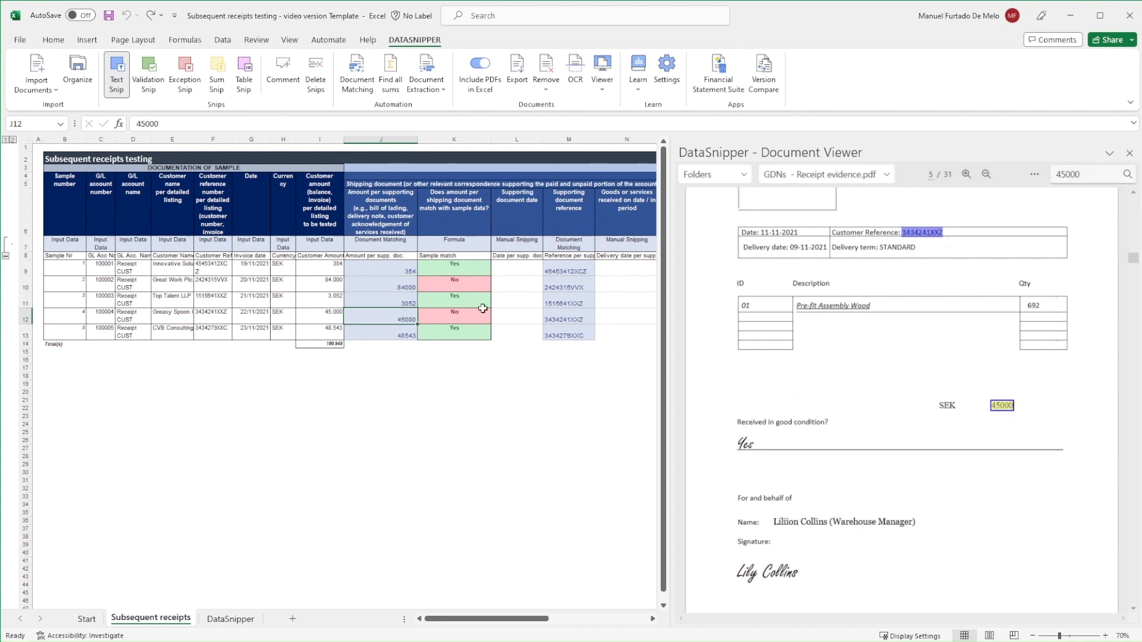
{"action": "scroll", "scroll_direction": "right", "scroll_amount": 3}
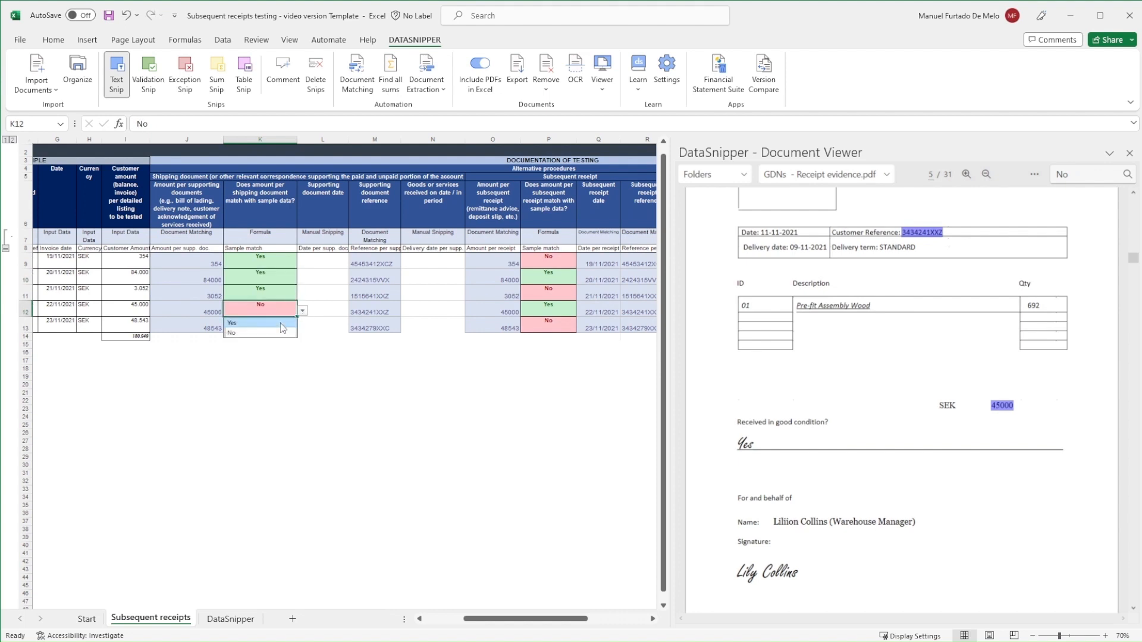
{"action": "left_click", "coordinate": [231, 322]}
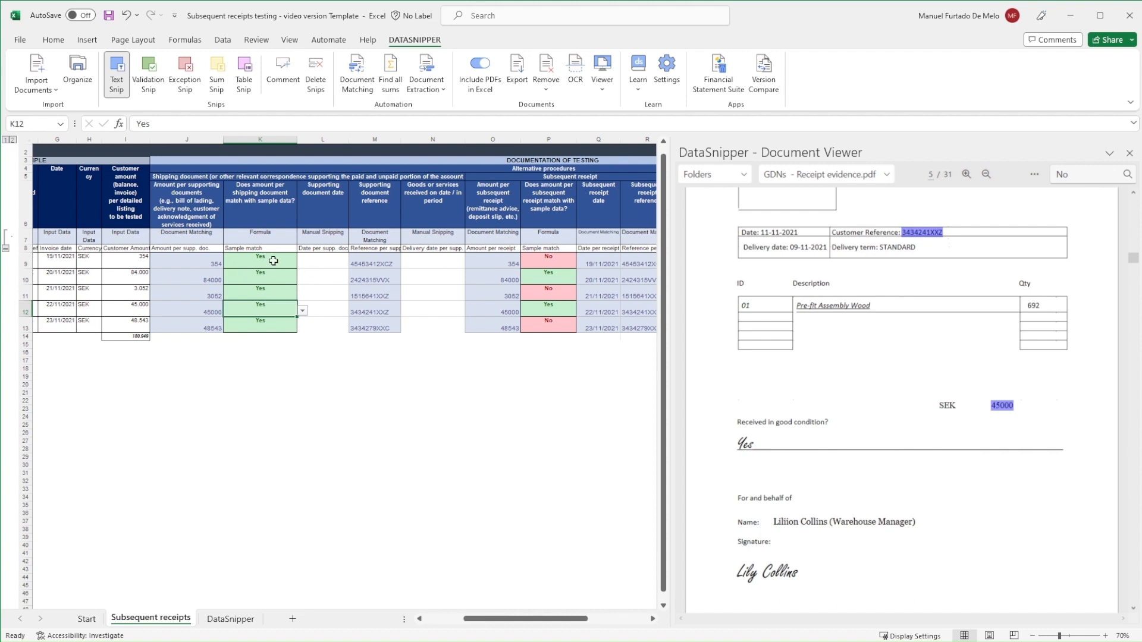
{"action": "mouse_move", "coordinate": [305, 260]}
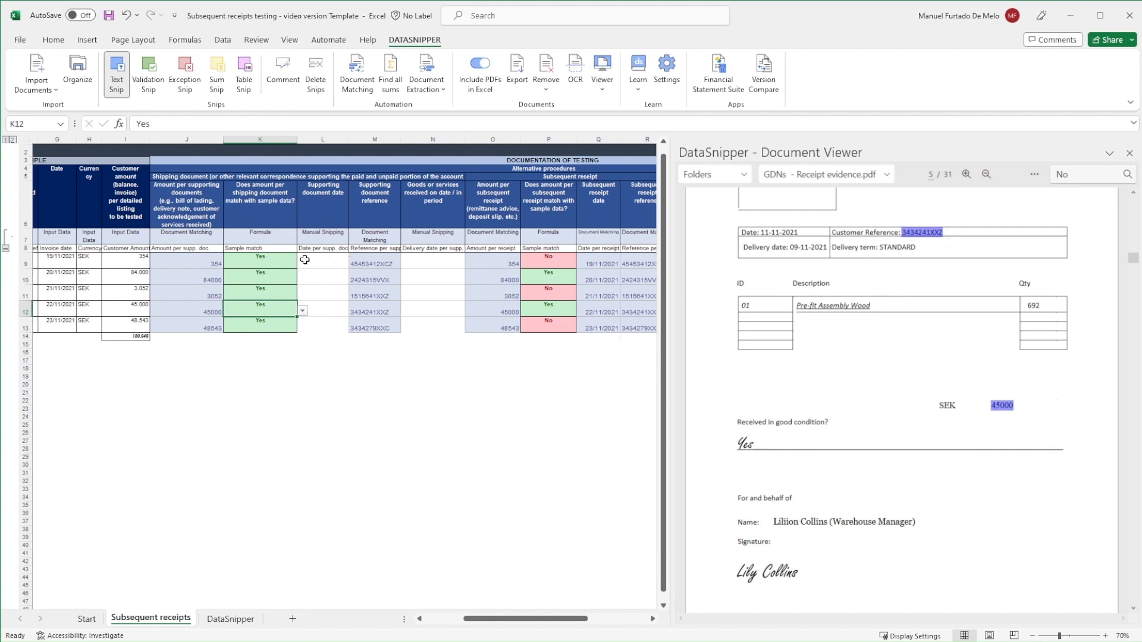
{"action": "left_click", "coordinate": [374, 263]}
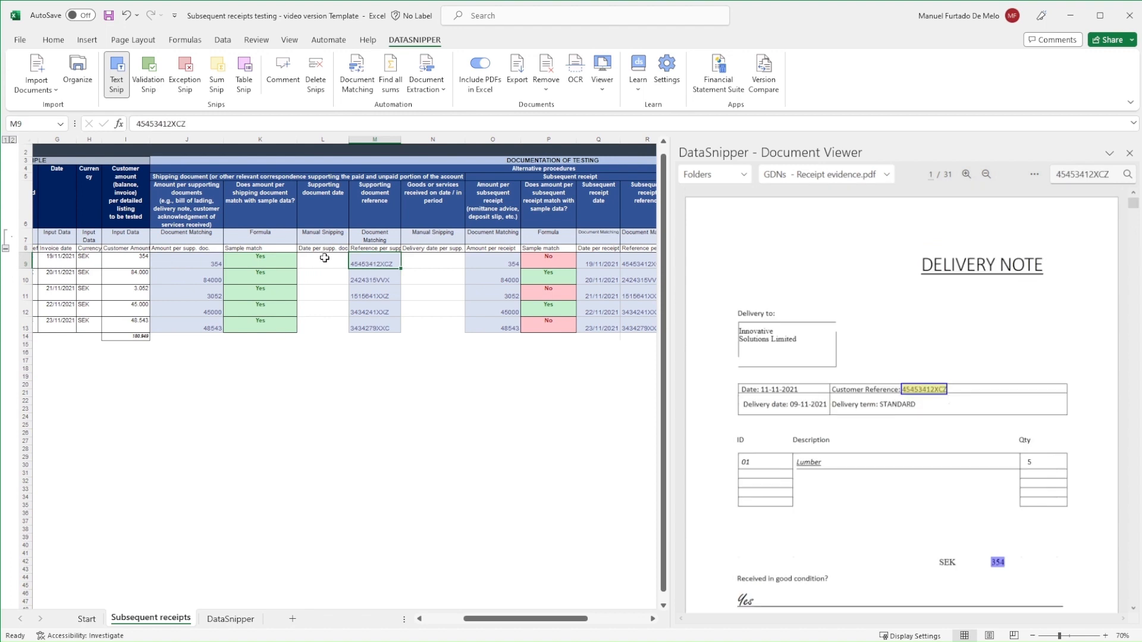
Snip the delivery note date 11/11/2021 and delivery date 09/11/2021 for the first sample.
{"action": "left_click", "coordinate": [322, 263]}
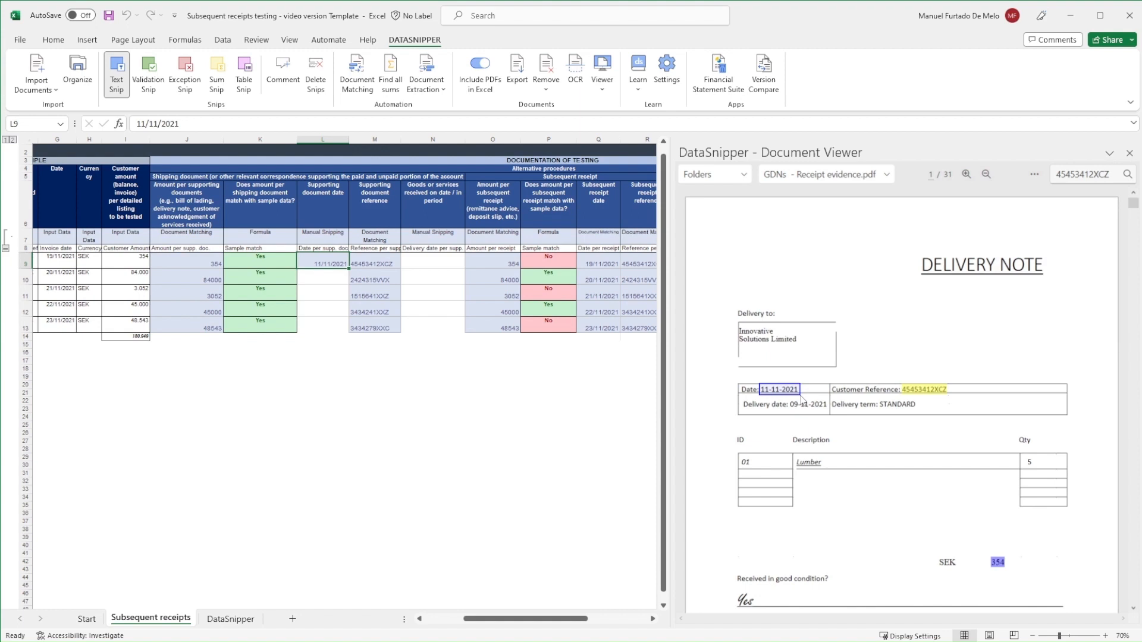
{"action": "mouse_move", "coordinate": [360, 276]}
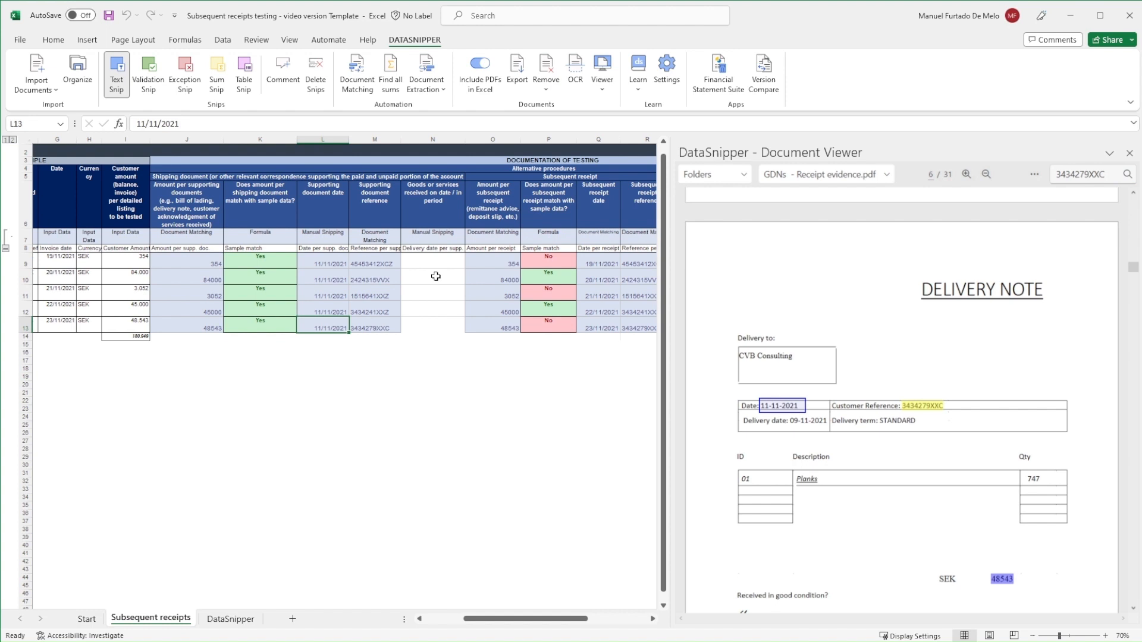
{"action": "left_click", "coordinate": [374, 256]}
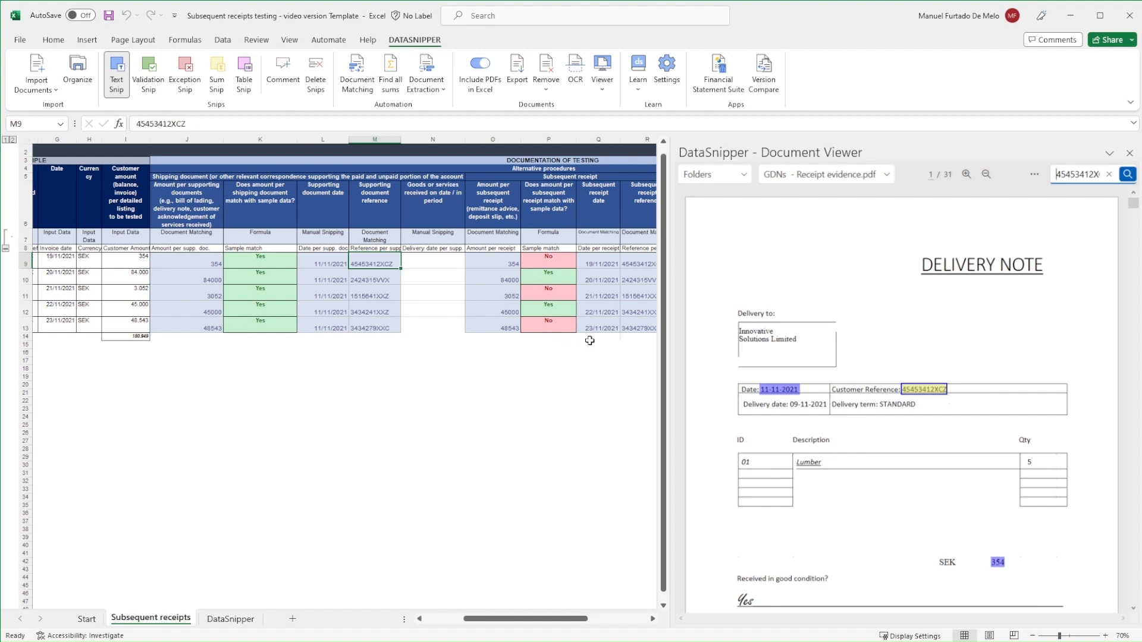
{"action": "mouse_move", "coordinate": [797, 409]}
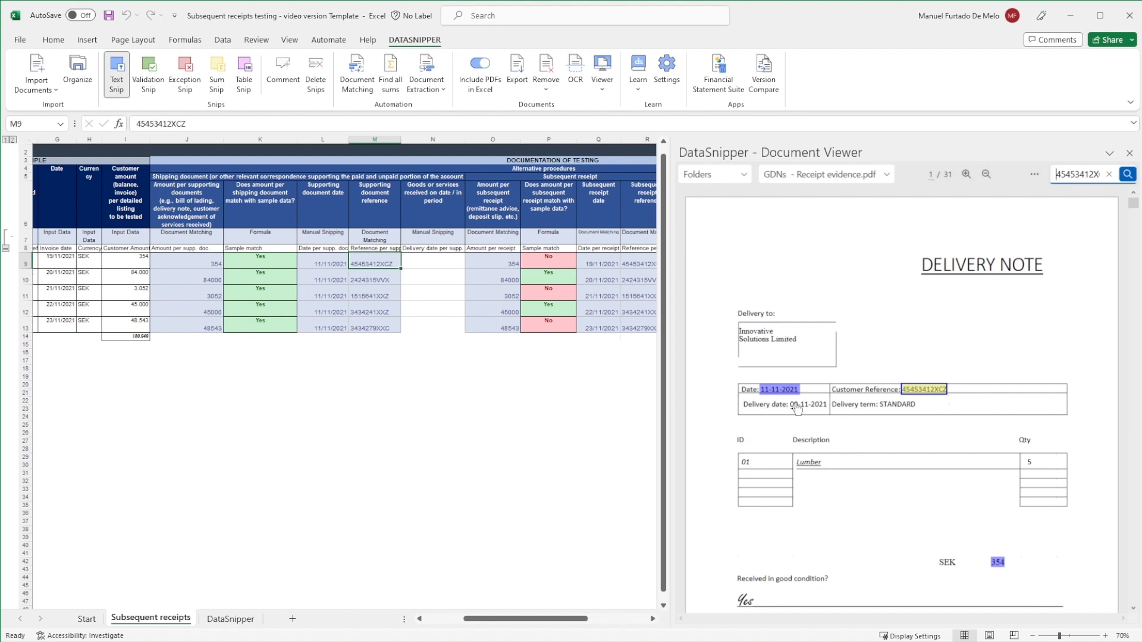
{"action": "left_click", "coordinate": [432, 263]}
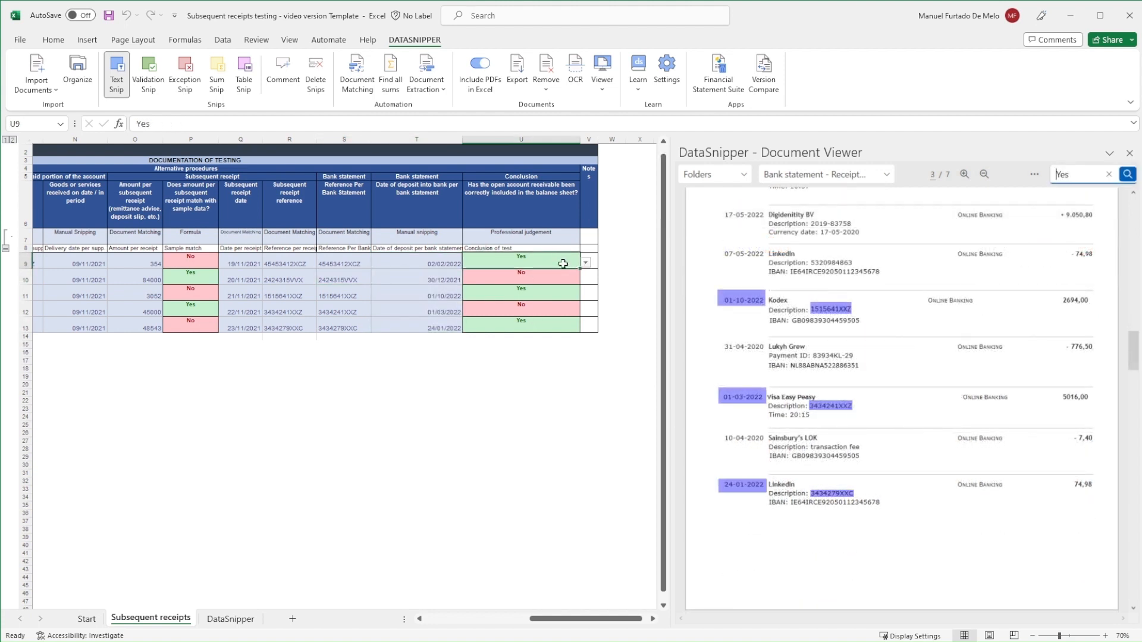
Check row 10's No conclusion and change row 12's conclusion to Yes.
{"action": "left_click", "coordinate": [520, 278]}
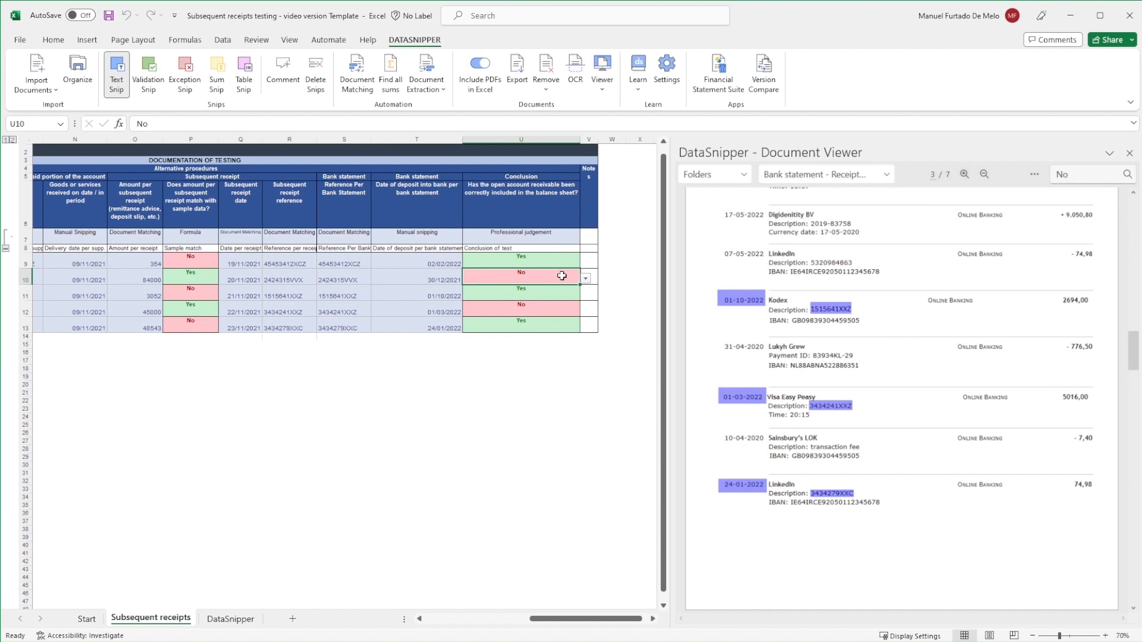
{"action": "mouse_move", "coordinate": [584, 284]}
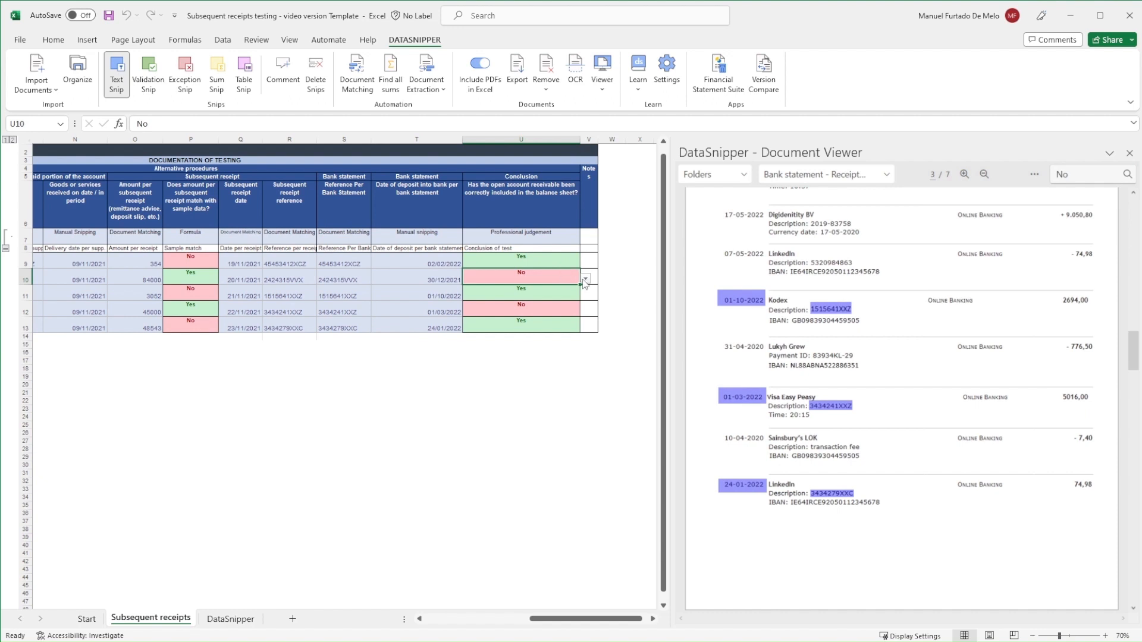
{"action": "left_click", "coordinate": [520, 295]}
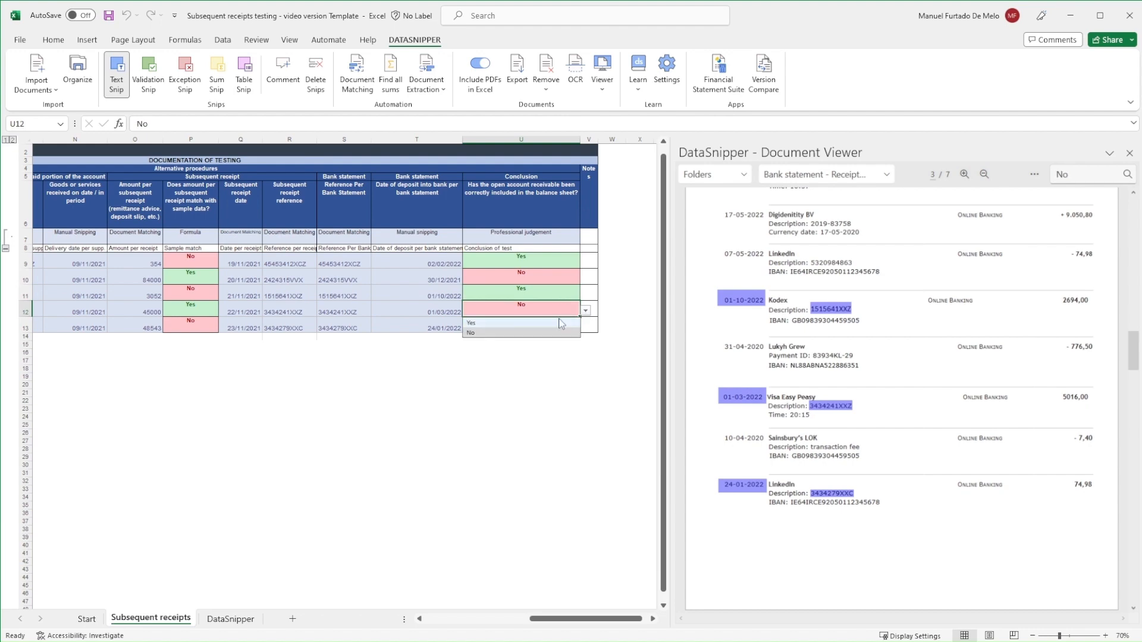
{"action": "left_click", "coordinate": [471, 322]}
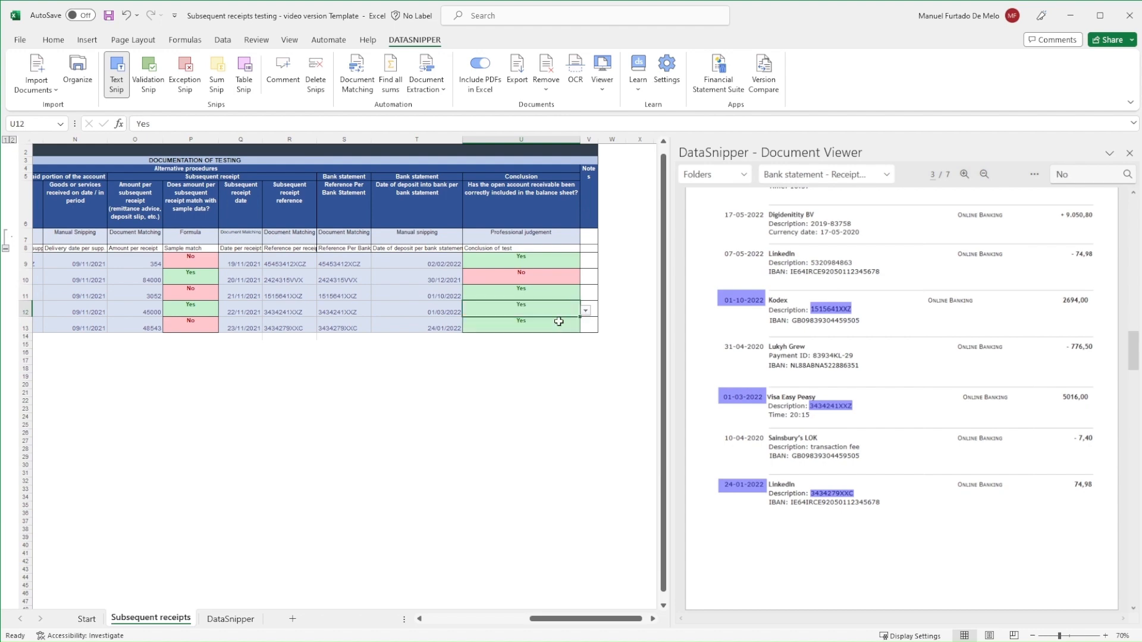